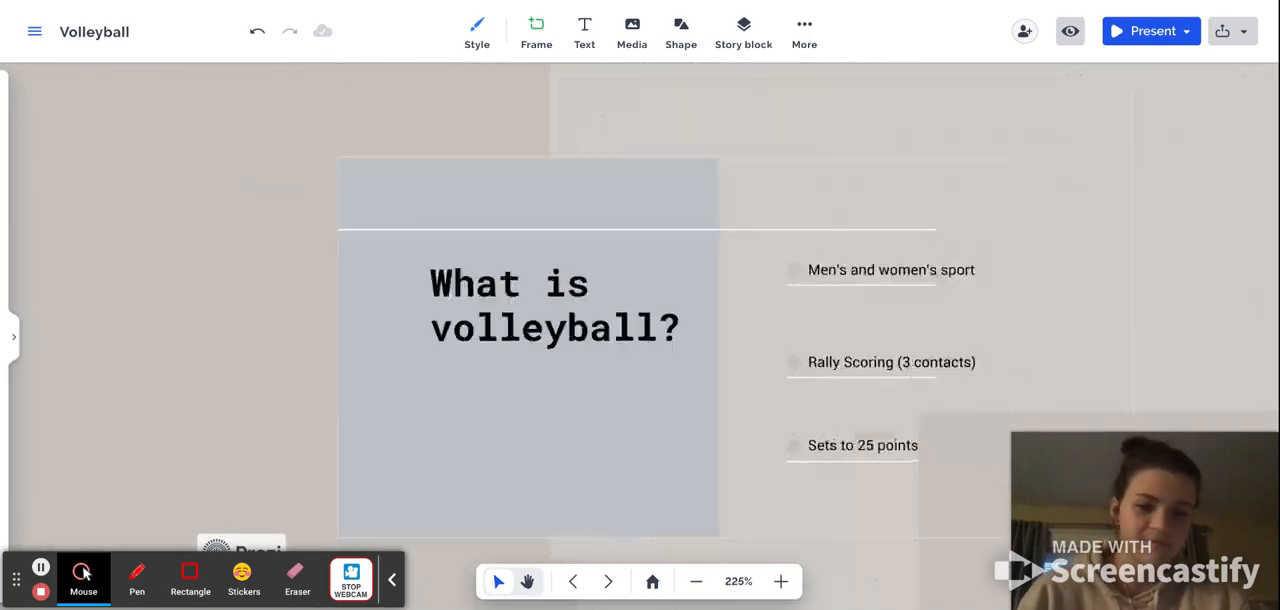
Step: Zoom into the College topic showing Great Plains Athletic Conference and NAIA National Tournament photos
click(780, 580)
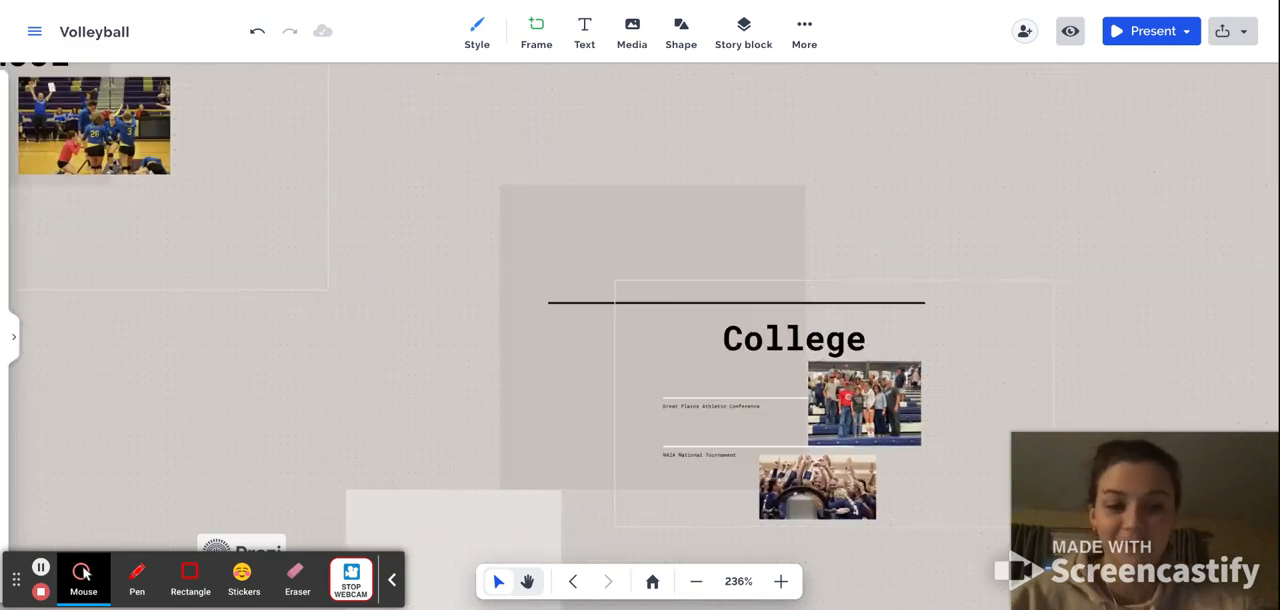
click(784, 580)
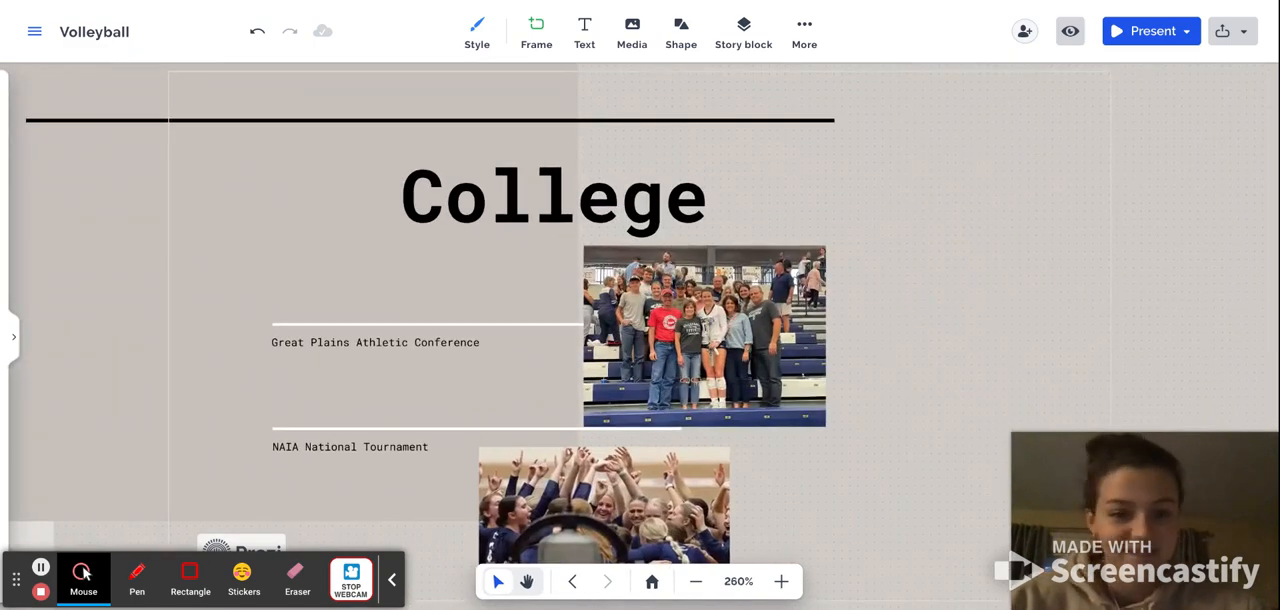